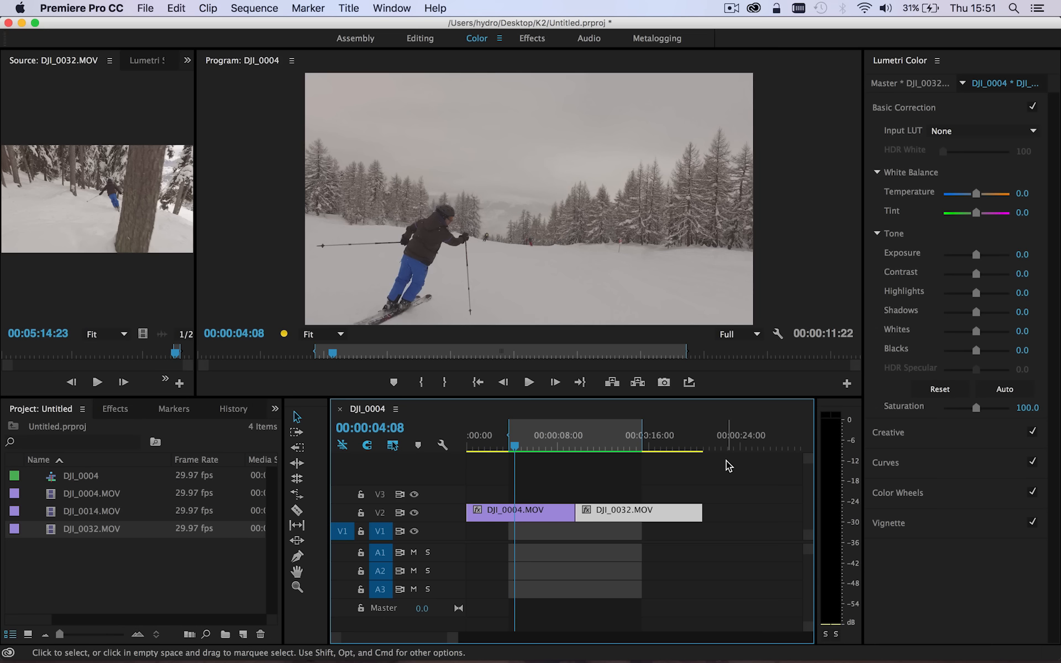
- Play the edited Premiere sequence and stop at the cut between the two ski clips
{"action": "left_click", "coordinate": [528, 382]}
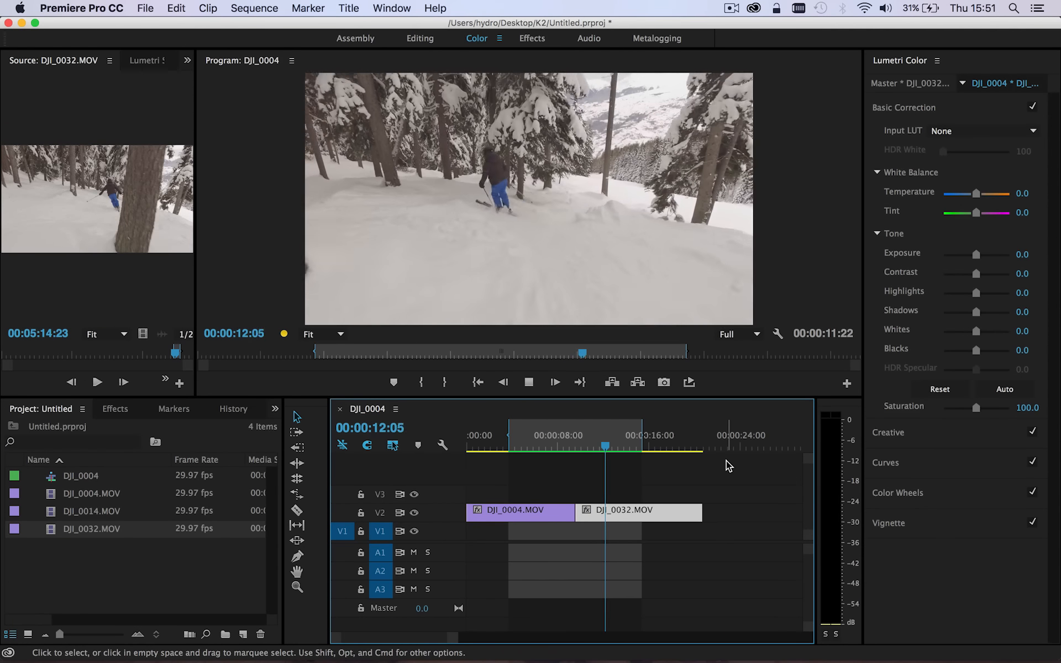
{"action": "left_click", "coordinate": [541, 444]}
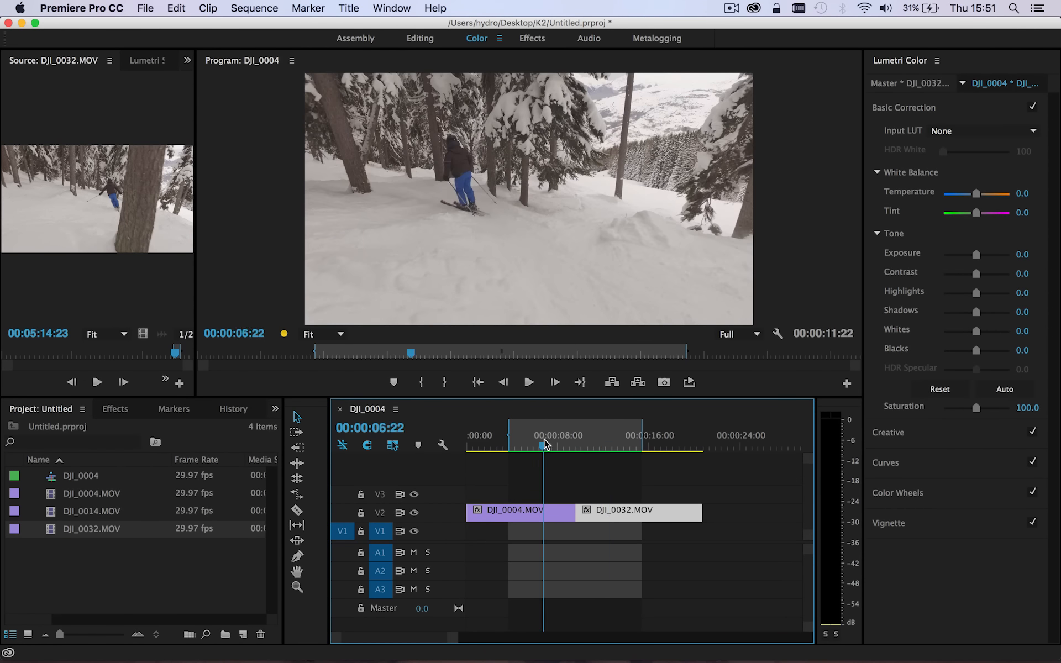
{"action": "left_click", "coordinate": [528, 382]}
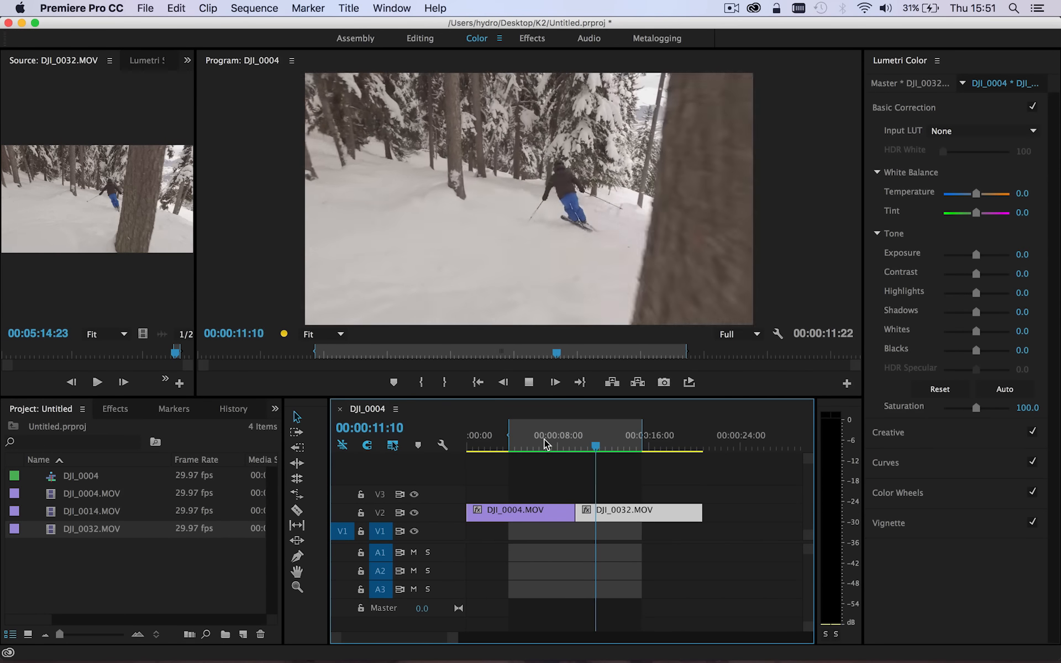
{"action": "left_click", "coordinate": [570, 445]}
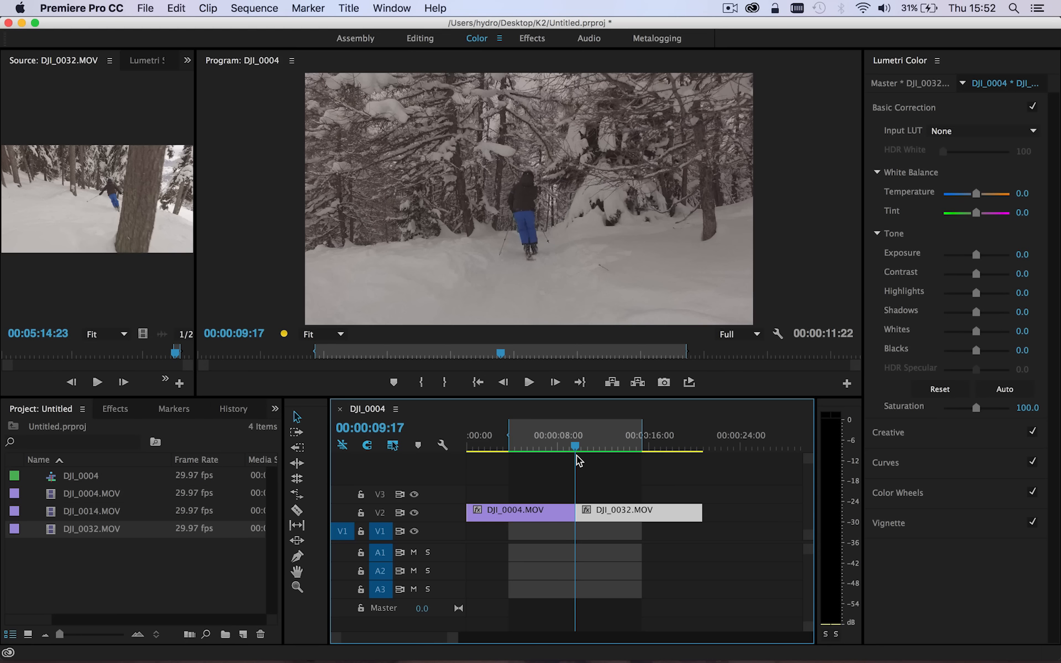
{"action": "mouse_move", "coordinate": [641, 634]}
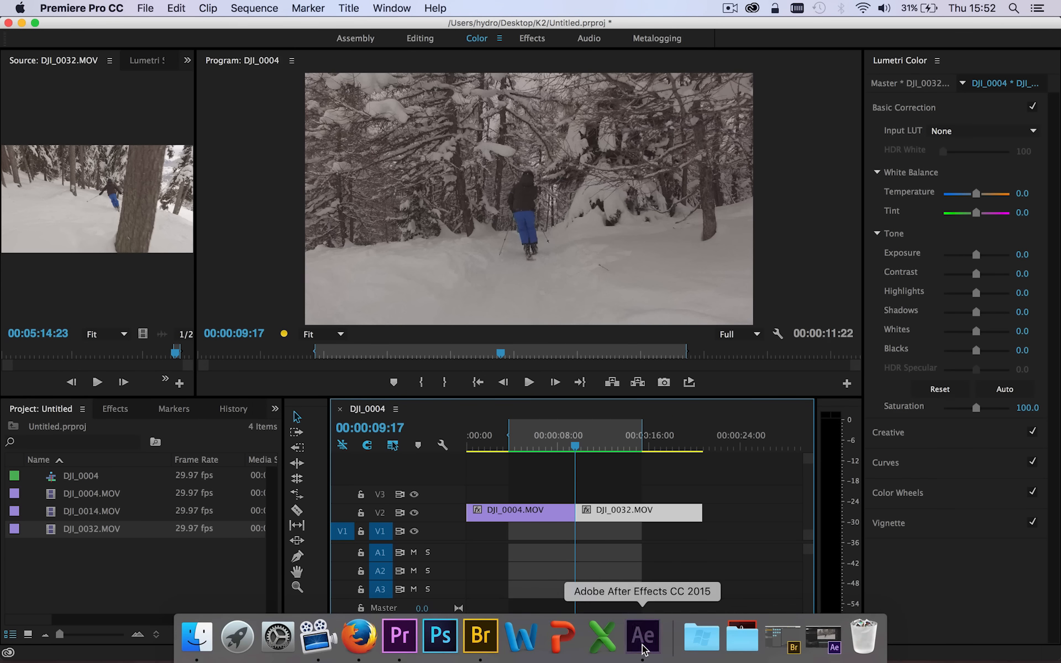
- Switch from Premiere Pro to the After Effects project via the Dock
{"action": "left_click", "coordinate": [641, 636]}
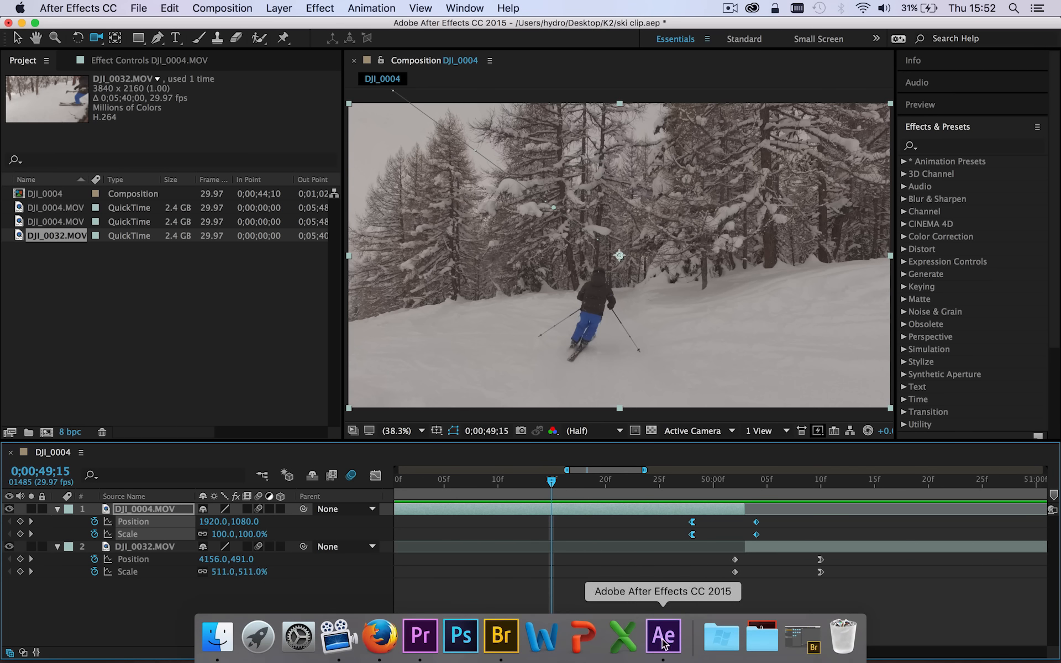
{"action": "left_click", "coordinate": [420, 636]}
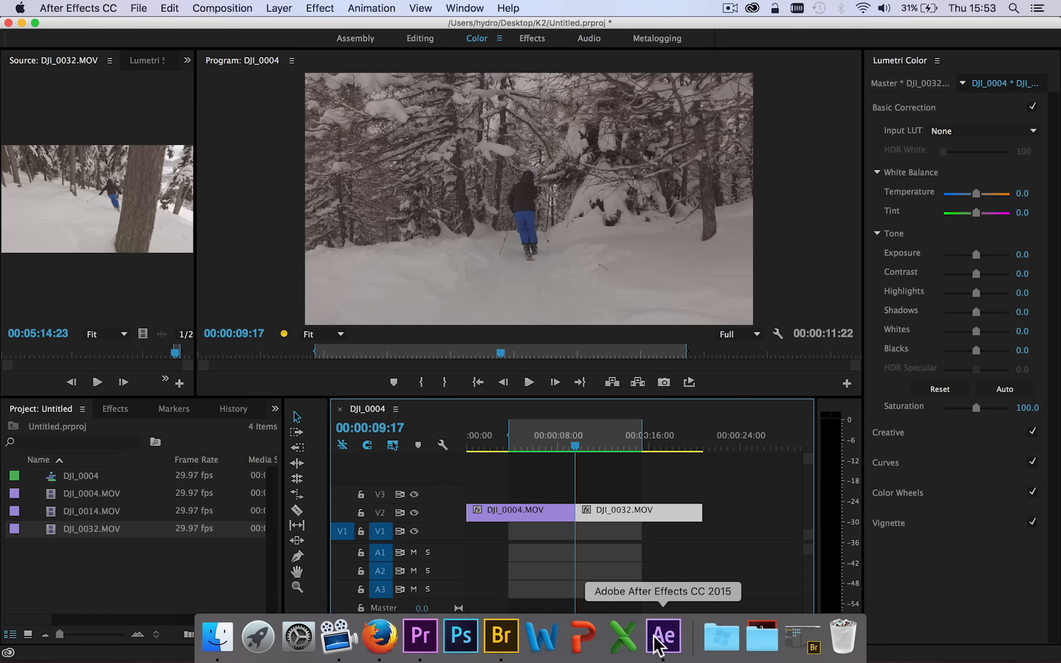
- Bring the composition forward and move the time indicator to 0;00;49;28 where the zoom starts
{"action": "left_click", "coordinate": [662, 634]}
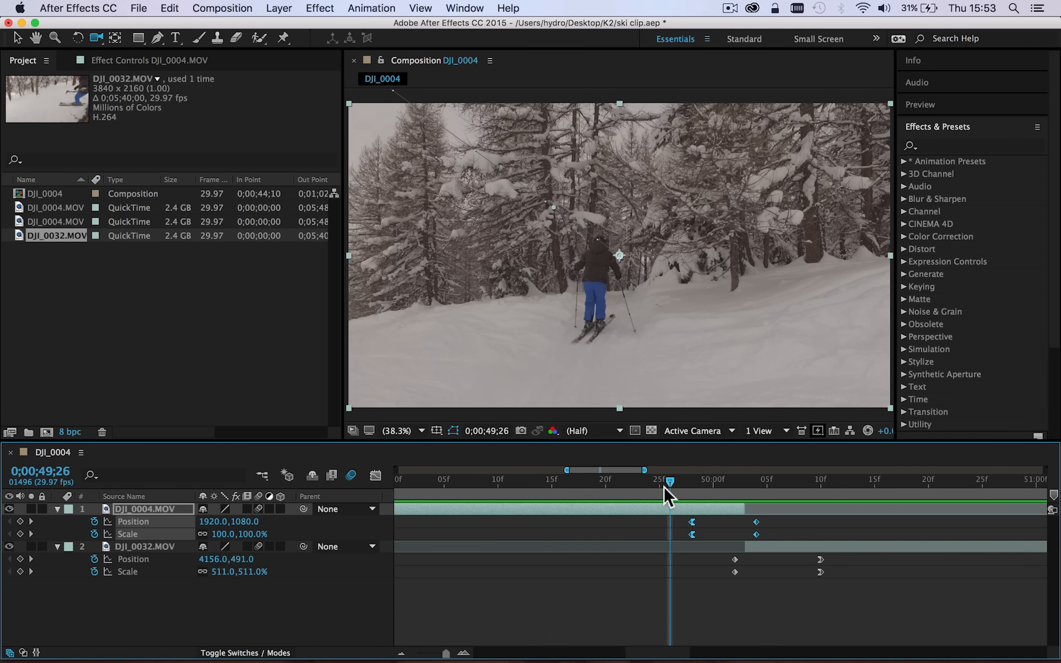
{"action": "mouse_move", "coordinate": [670, 492]}
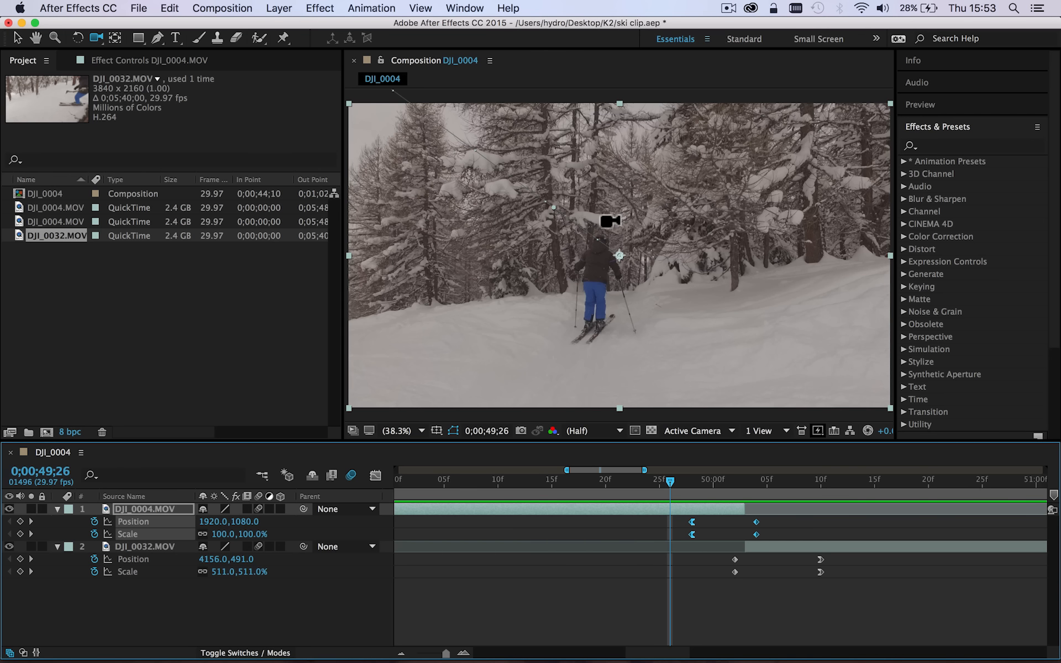
{"action": "mouse_move", "coordinate": [770, 497]}
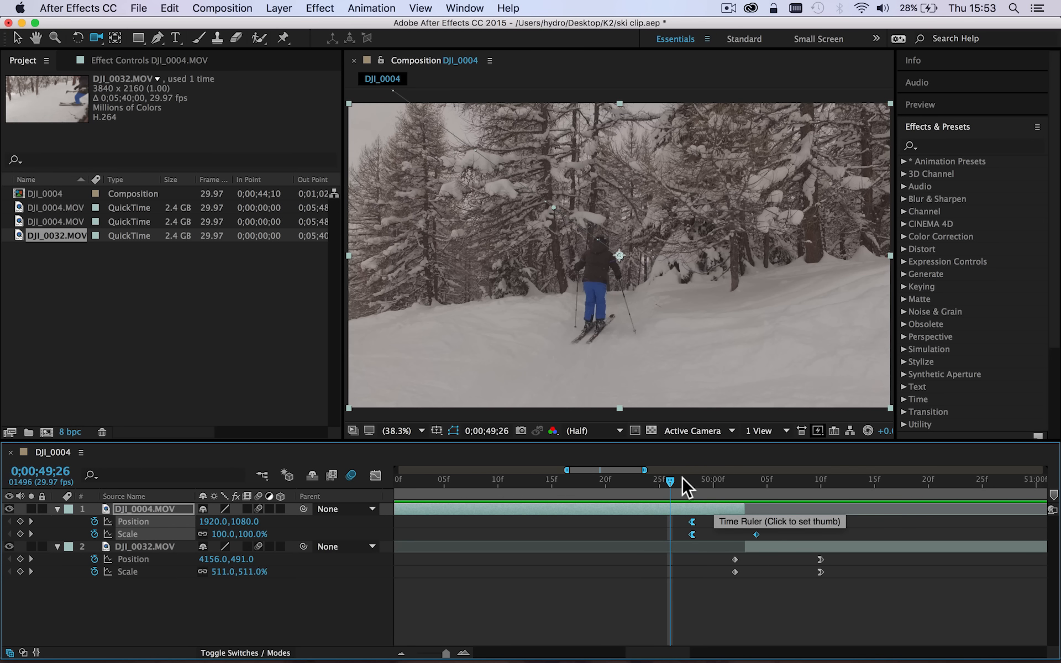
{"action": "mouse_move", "coordinate": [376, 538]}
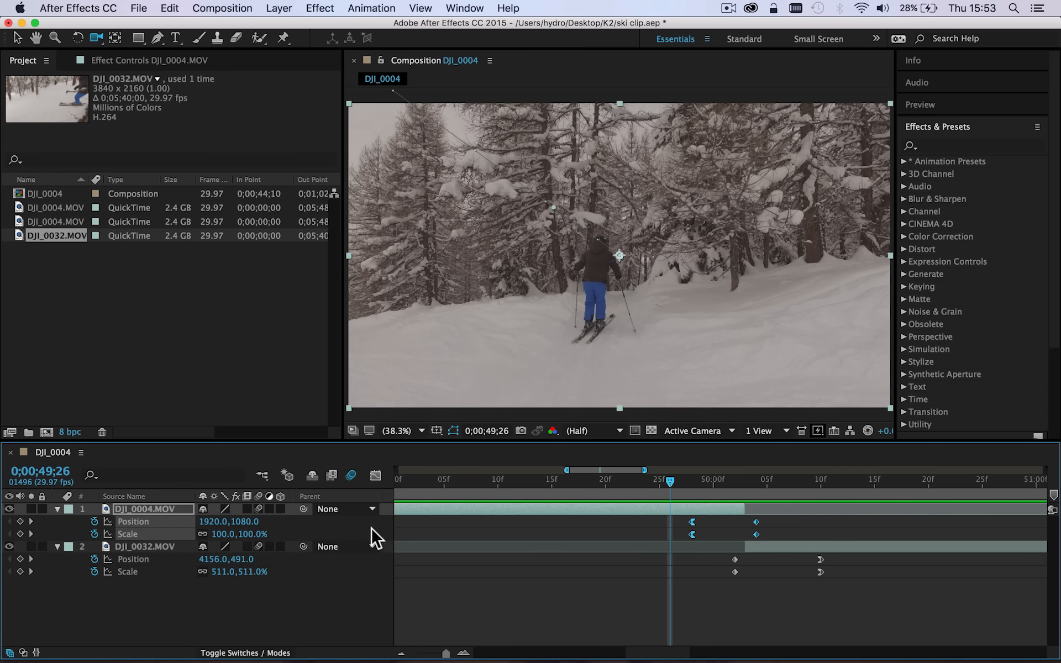
{"action": "mouse_move", "coordinate": [95, 523]}
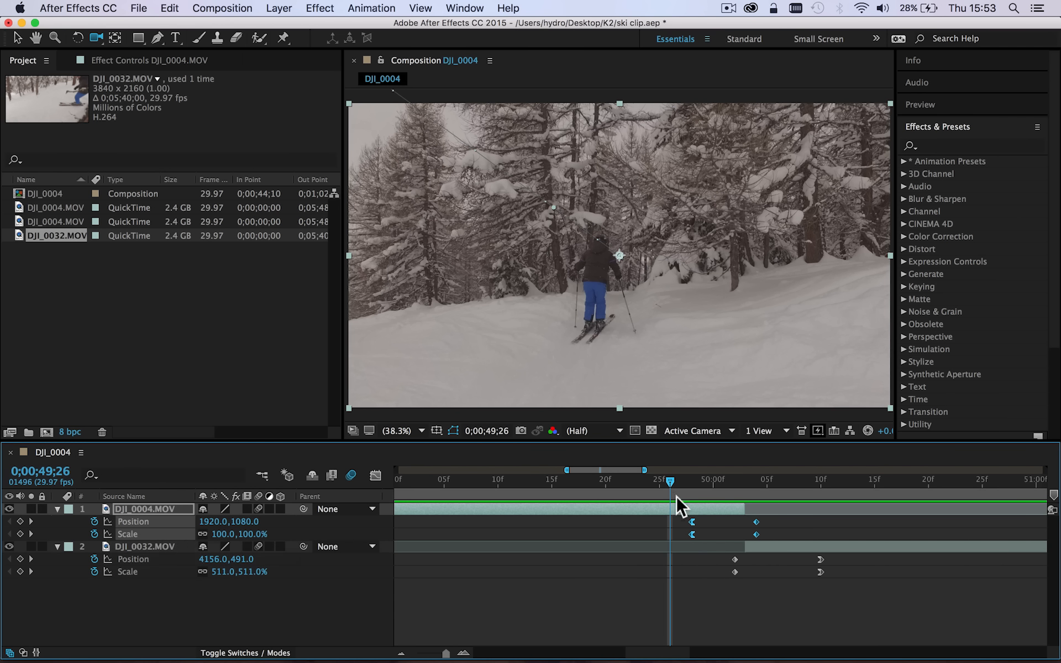
{"action": "left_click_drag", "start_coordinate": [668, 481], "coordinate": [691, 481]}
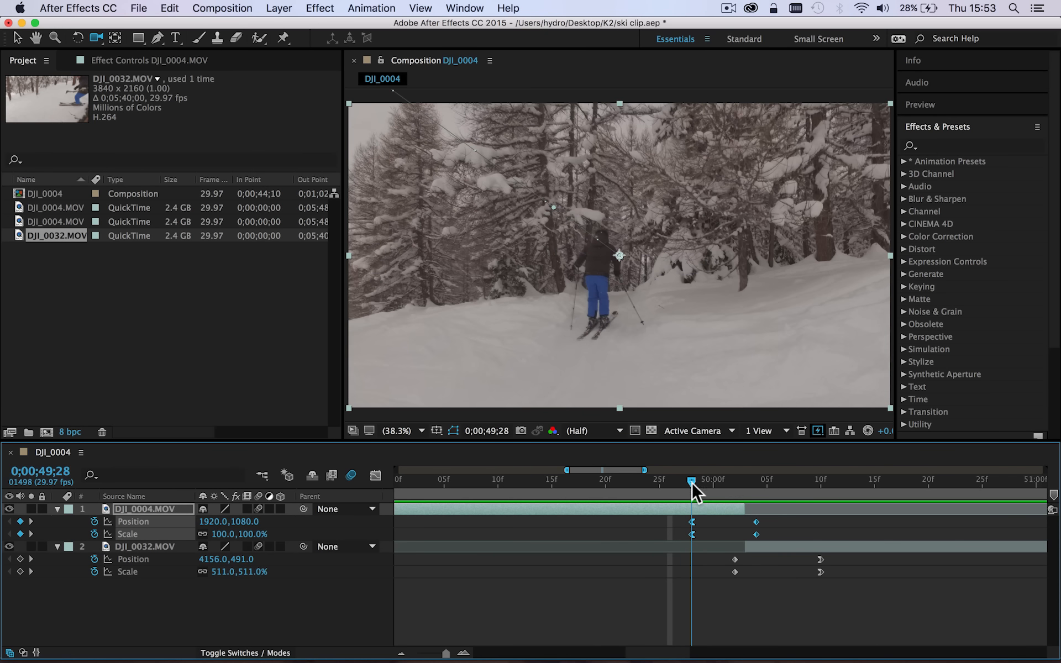
{"action": "mouse_move", "coordinate": [692, 487]}
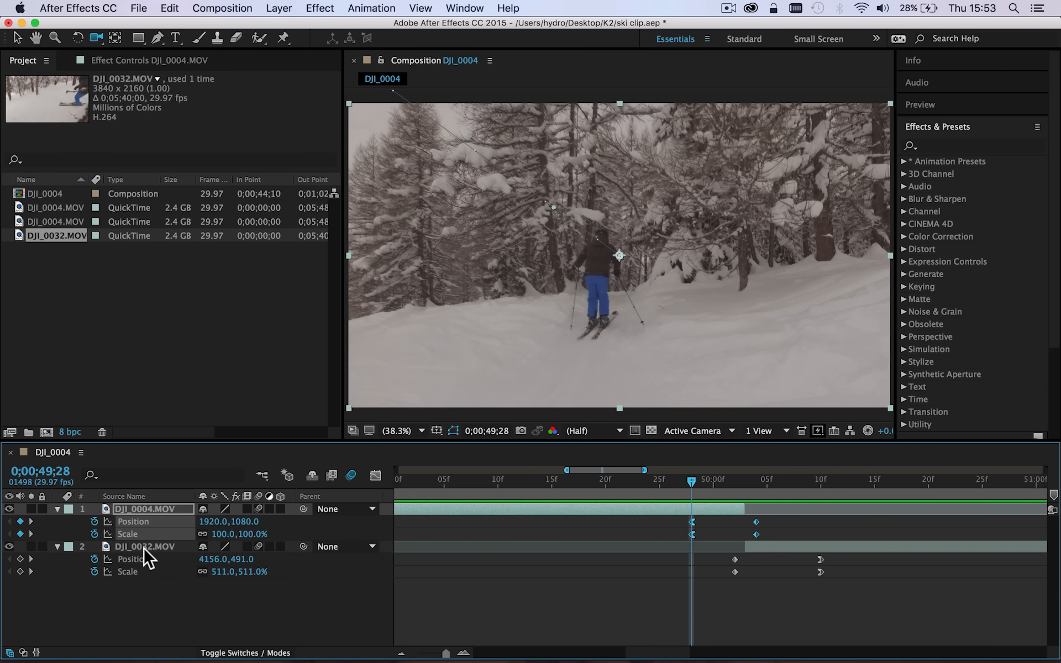
{"action": "mouse_move", "coordinate": [242, 534]}
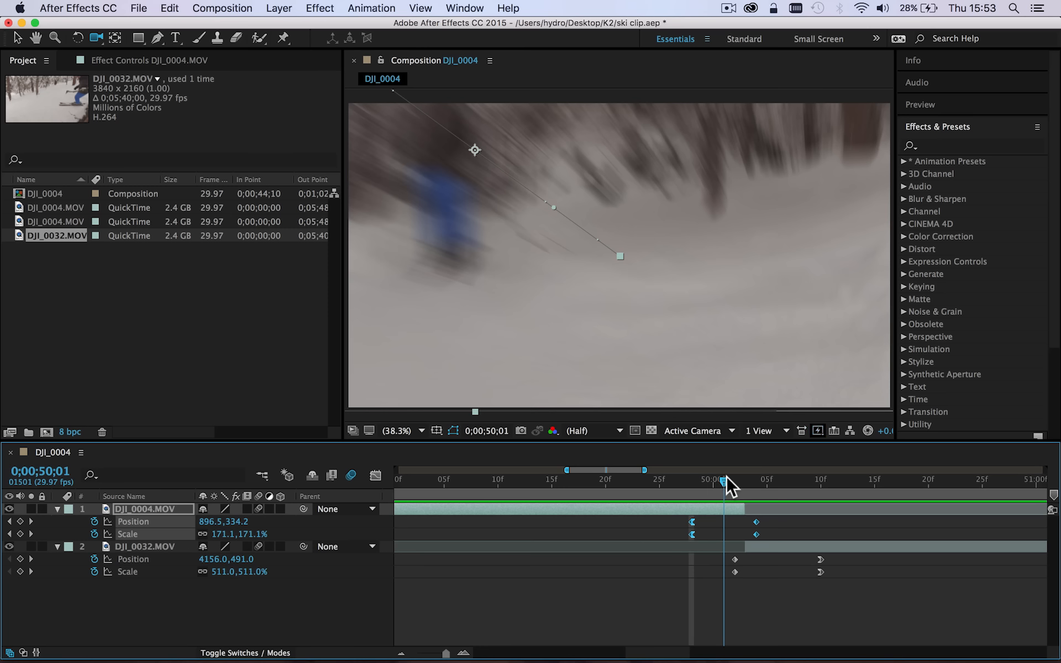
{"action": "mouse_move", "coordinate": [771, 541]}
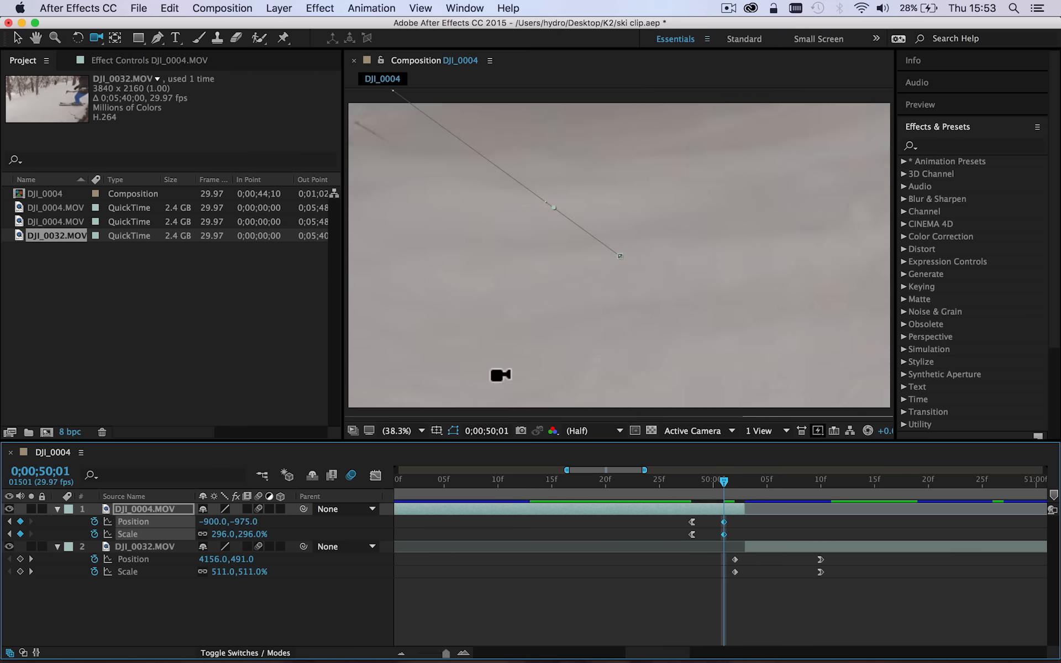
- Set the Composition view magnification to 12.5% and scrub through the second clip's zoom-out
{"action": "left_click", "coordinate": [398, 431]}
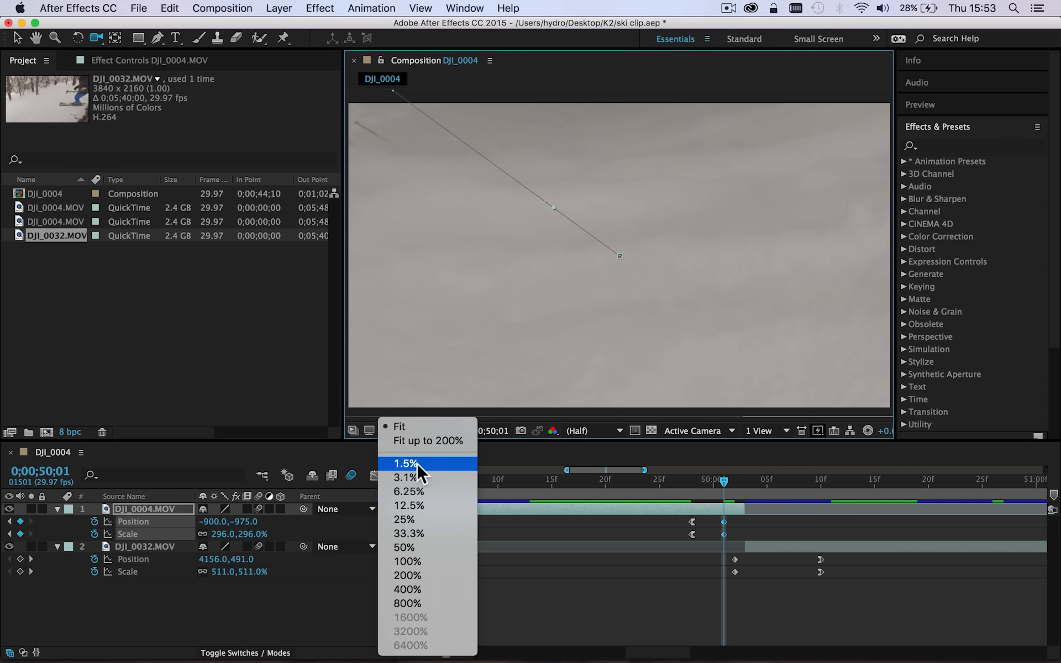
{"action": "left_click", "coordinate": [409, 505]}
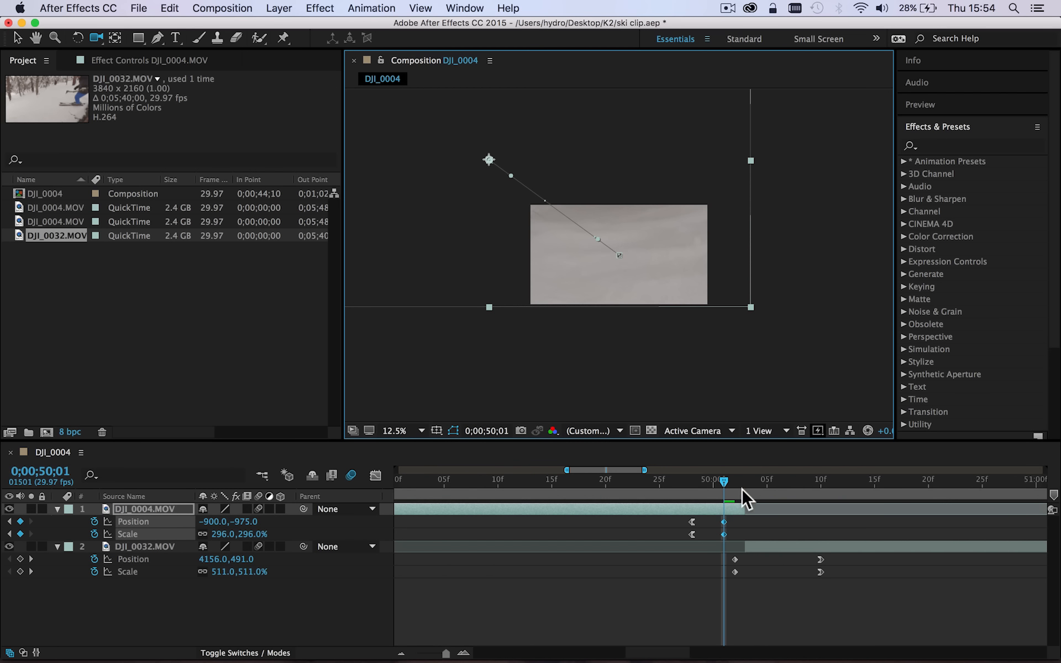
{"action": "mouse_move", "coordinate": [746, 490]}
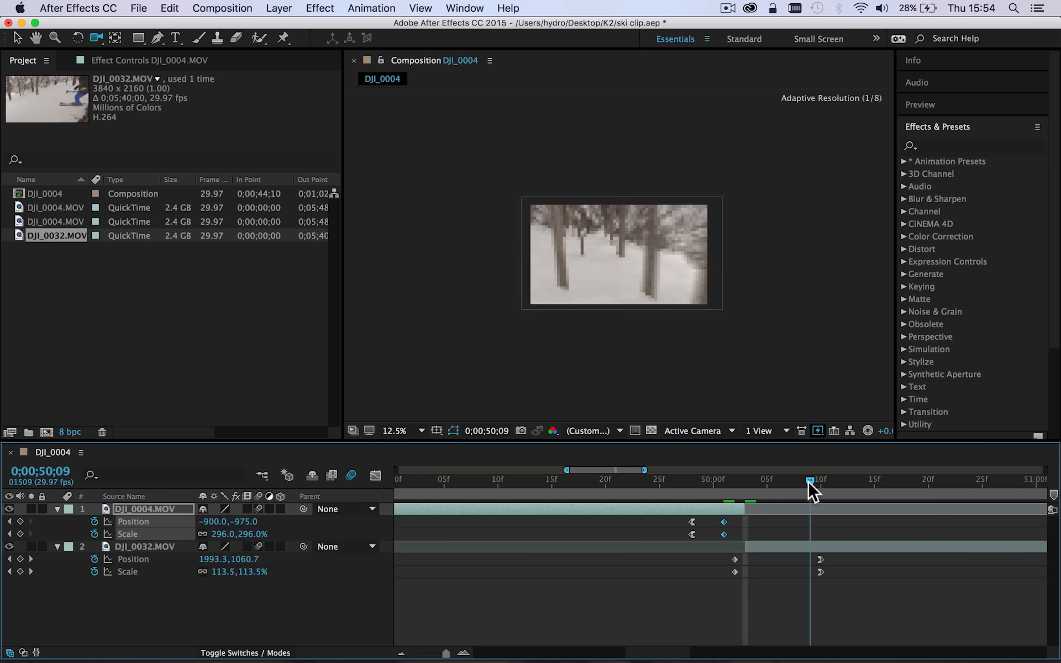
{"action": "left_click_drag", "start_coordinate": [810, 487], "coordinate": [820, 488]}
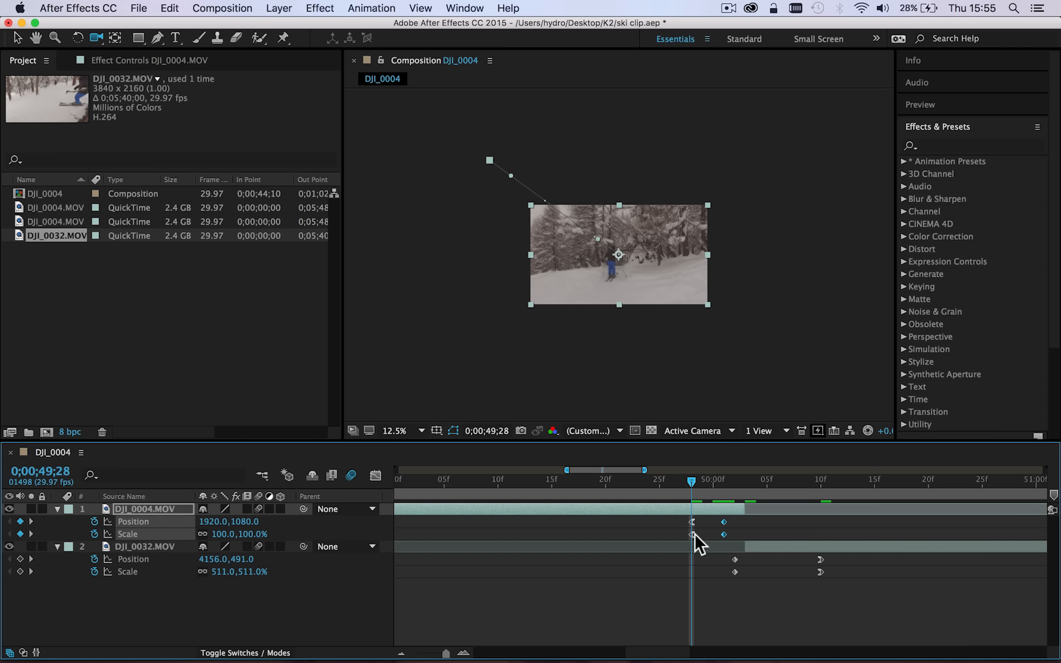
- Go to the end of DJI_0004's zoom and select its ending Position and Scale keyframes
{"action": "left_click_drag", "start_coordinate": [691, 482], "coordinate": [702, 482]}
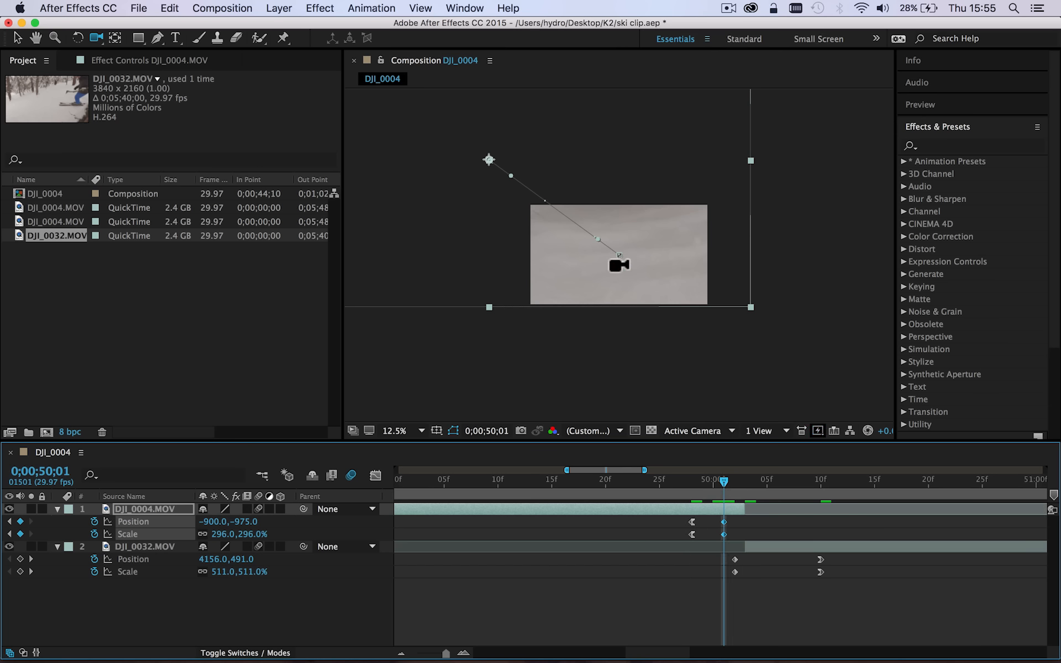
{"action": "left_click", "coordinate": [723, 532]}
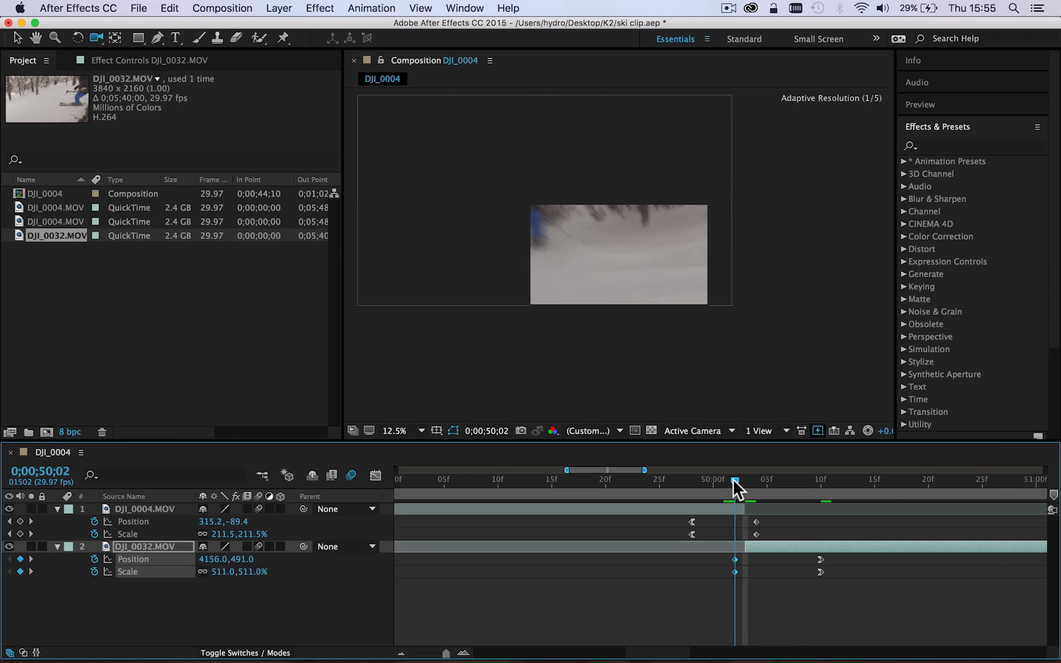
- Advance one frame into the transition, return the view to Fit, and jump back before the transition
{"action": "left_click", "coordinate": [740, 478]}
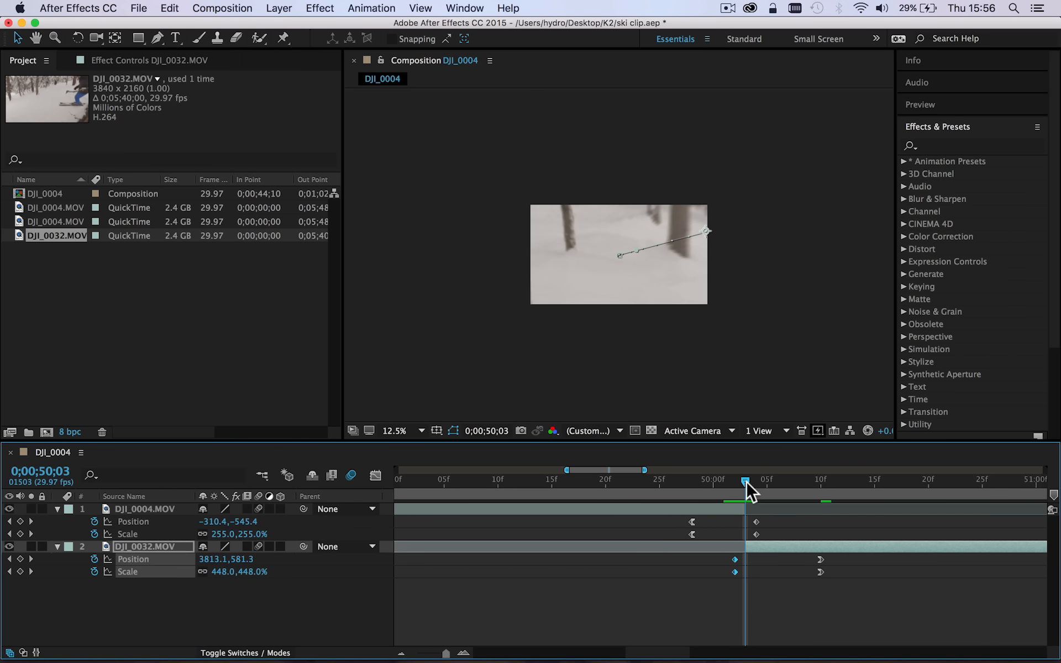
{"action": "mouse_move", "coordinate": [693, 431]}
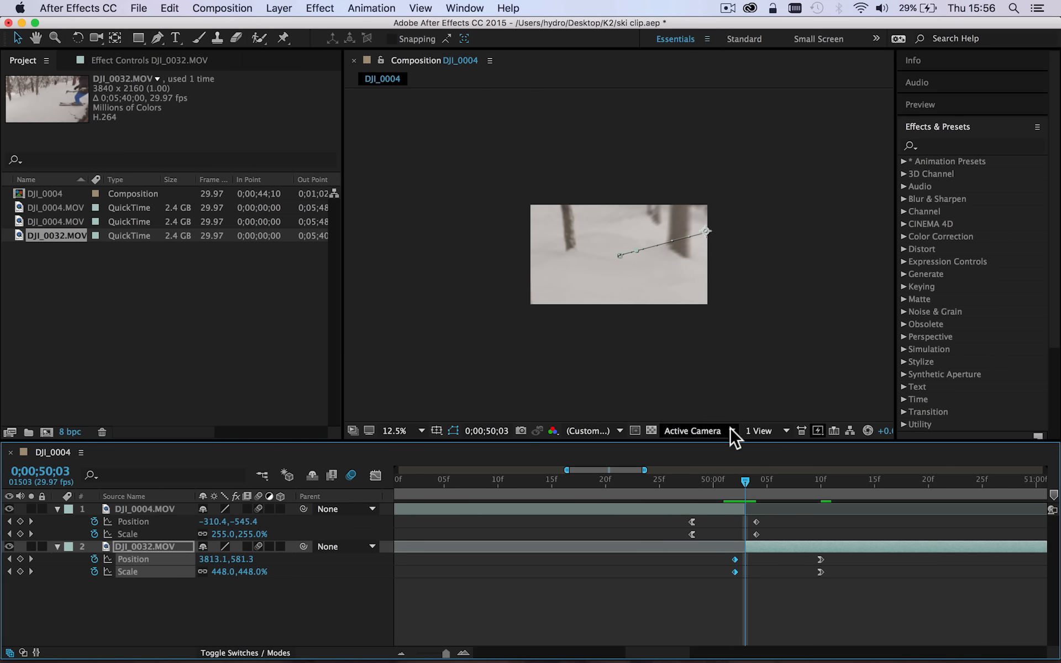
{"action": "mouse_move", "coordinate": [517, 431]}
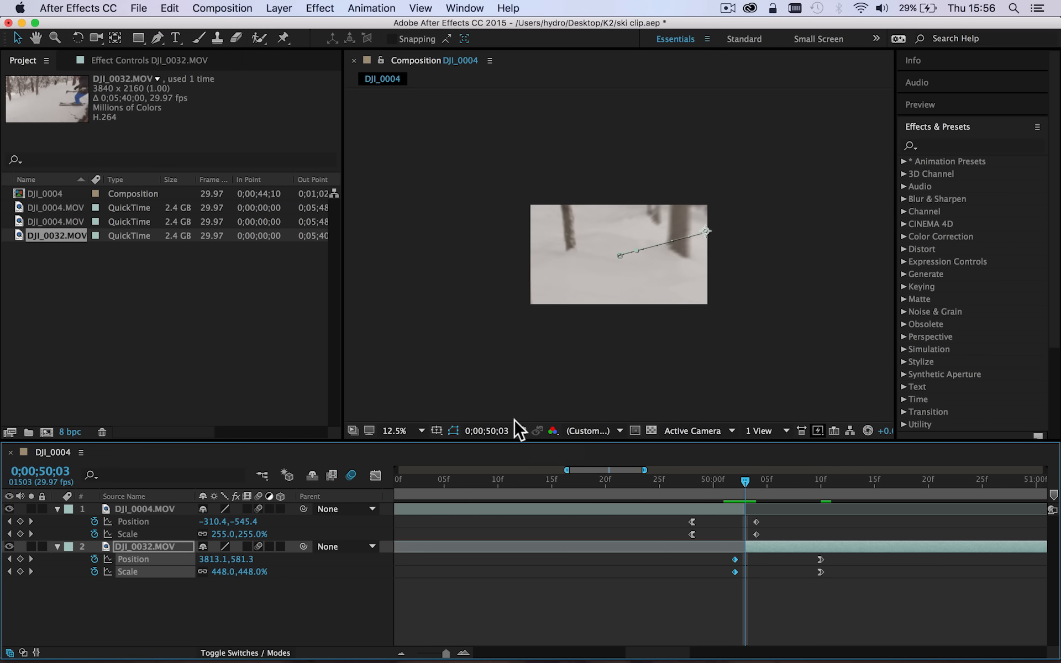
{"action": "left_click", "coordinate": [404, 429]}
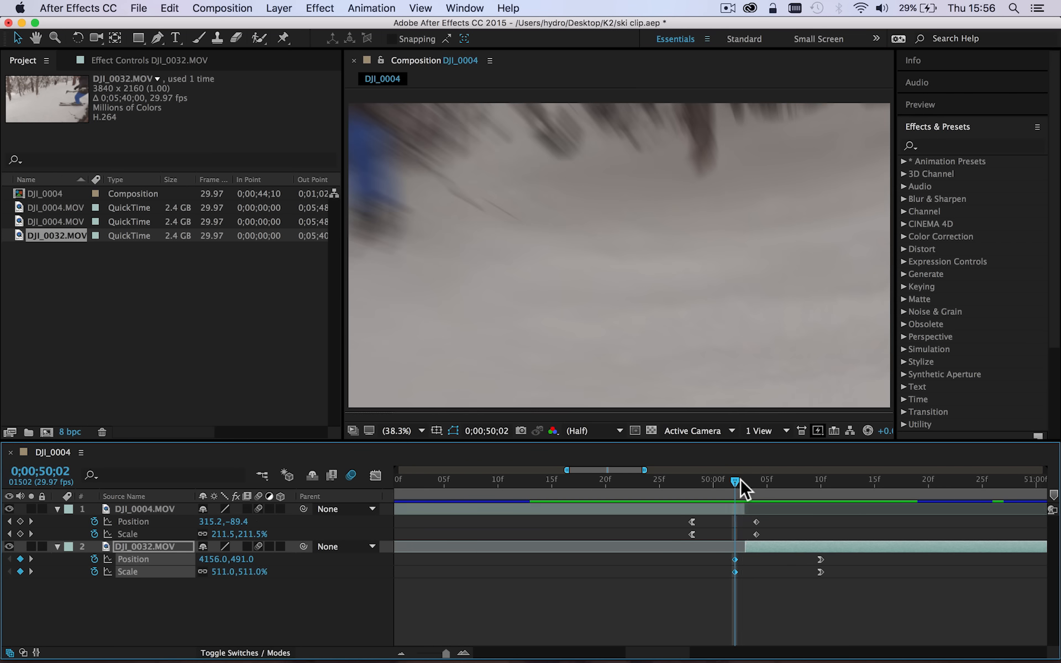
{"action": "mouse_move", "coordinate": [753, 317]}
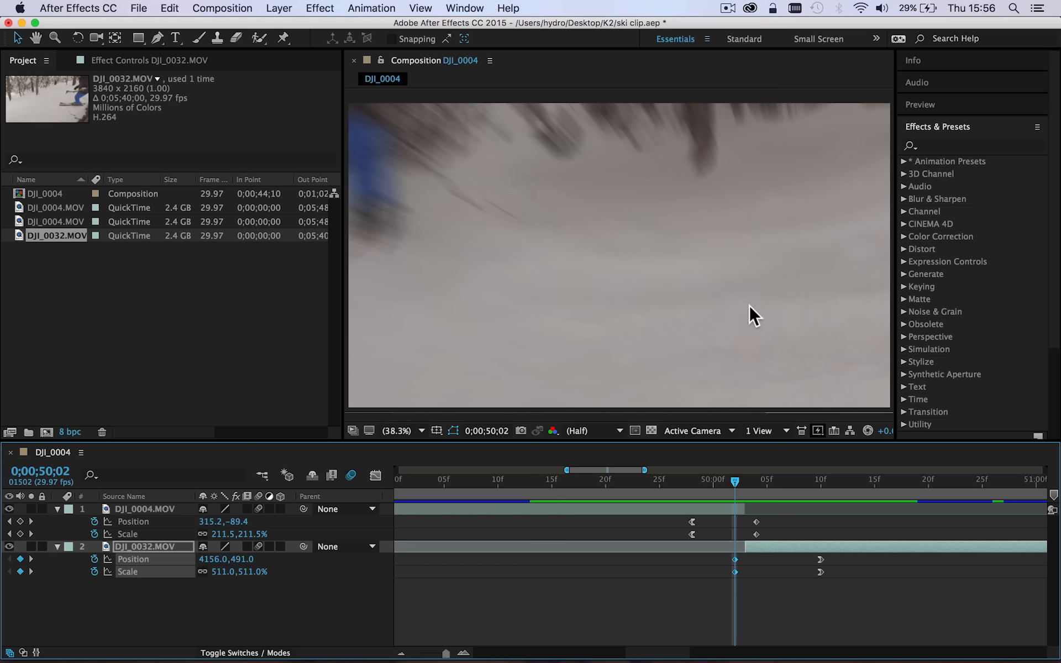
{"action": "mouse_move", "coordinate": [730, 508]}
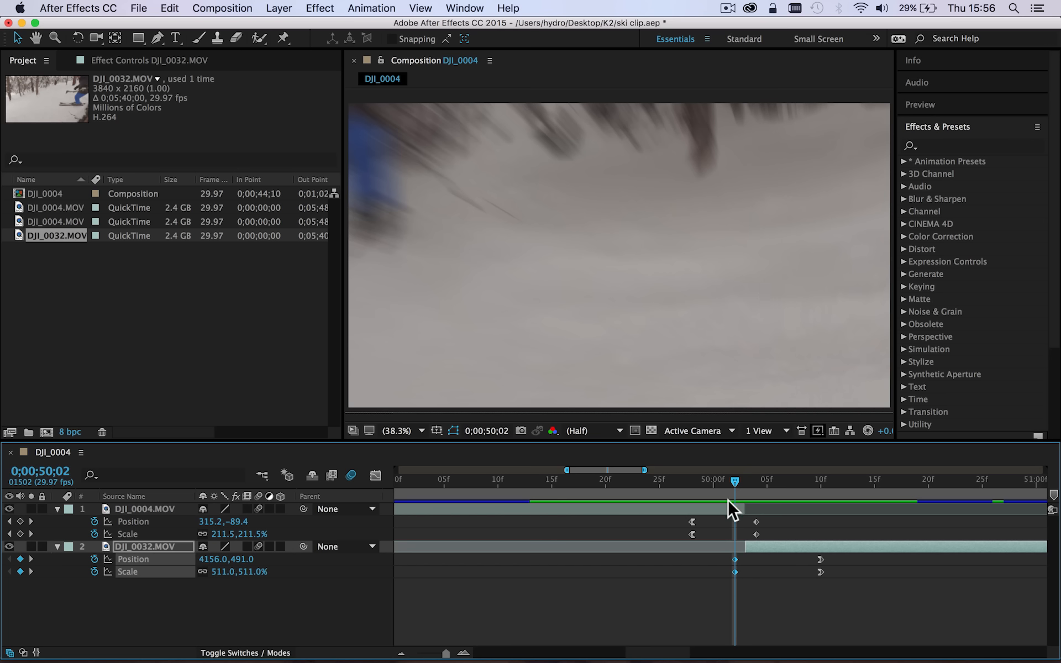
{"action": "left_click", "coordinate": [562, 482]}
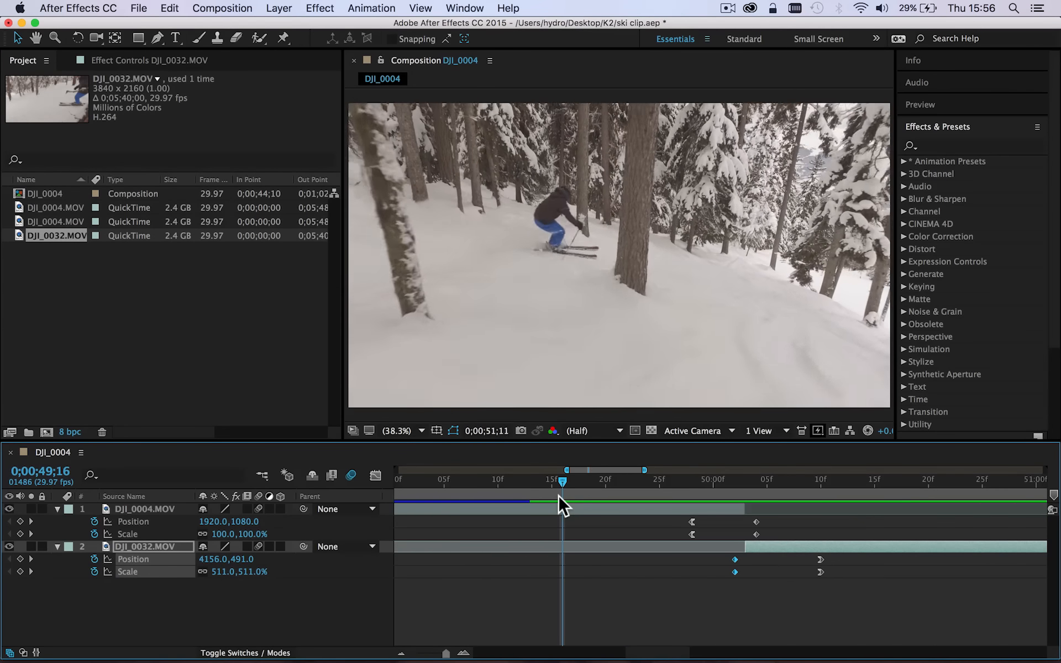
- Scrub through the whole zoom transition and return to its start at 0;00;49;28
{"action": "left_click_drag", "start_coordinate": [561, 481], "coordinate": [552, 481]}
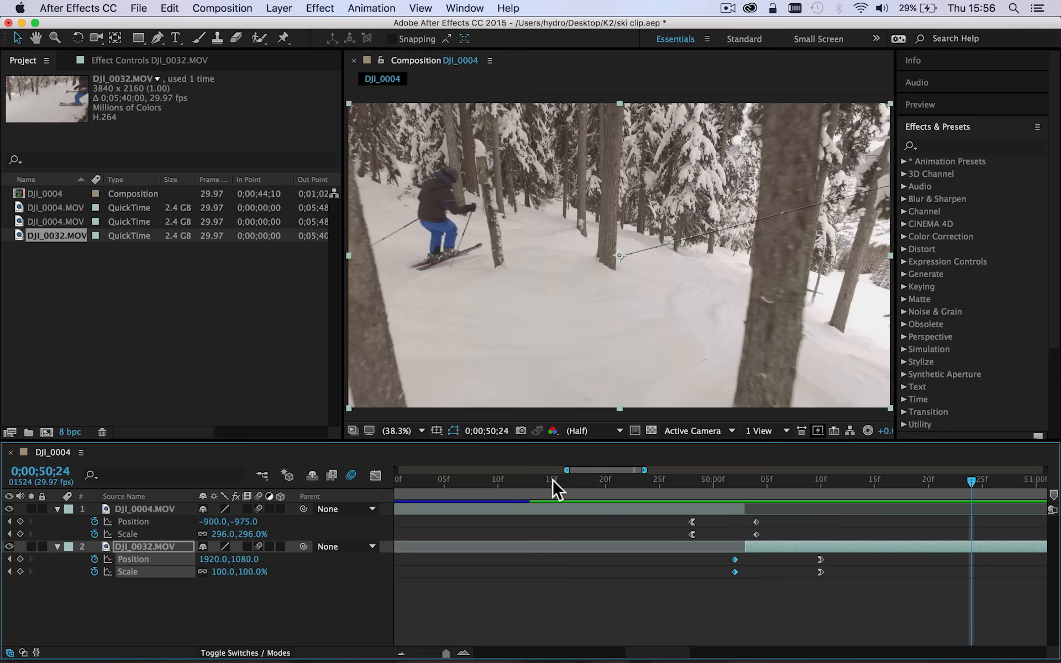
{"action": "left_click", "coordinate": [552, 479]}
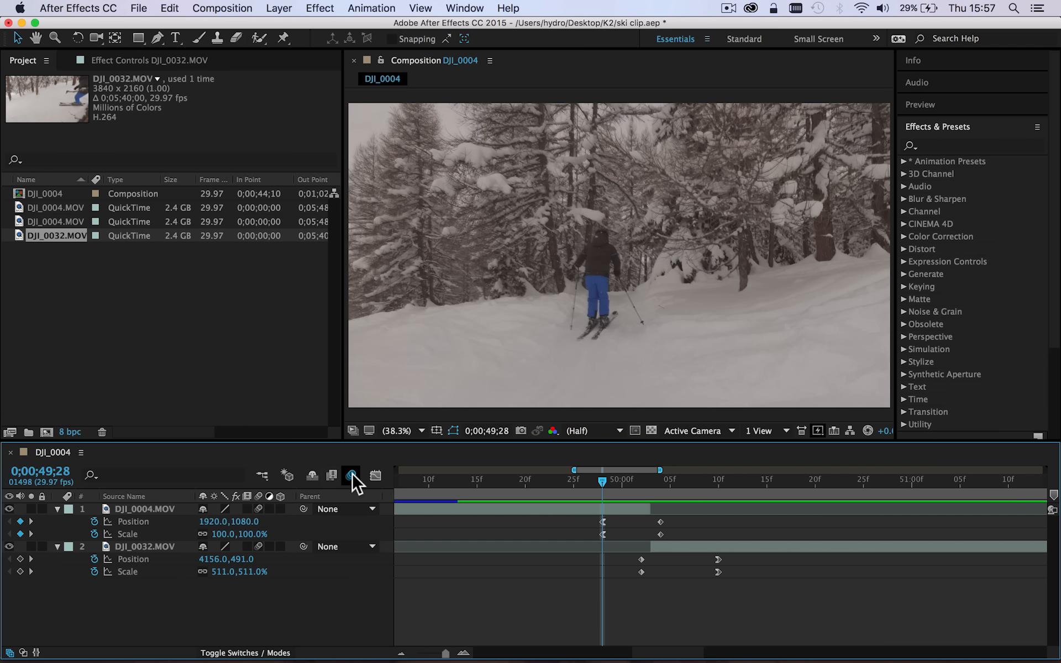
{"action": "mouse_move", "coordinate": [351, 474]}
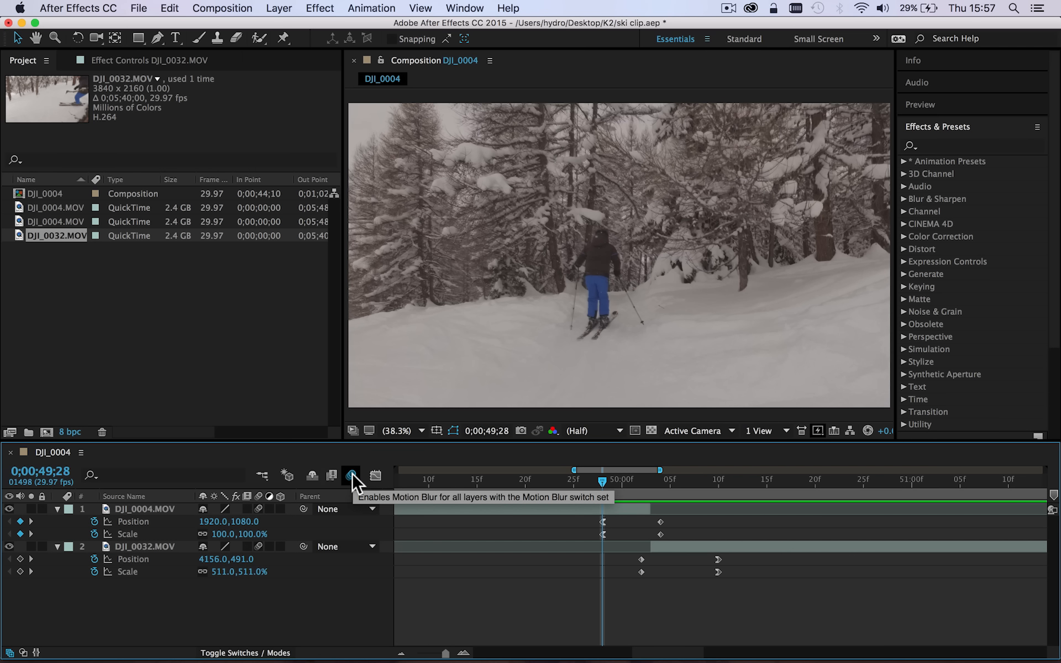
- Enable Motion Blur for the whole DJI_0004 composition
{"action": "left_click", "coordinate": [351, 475]}
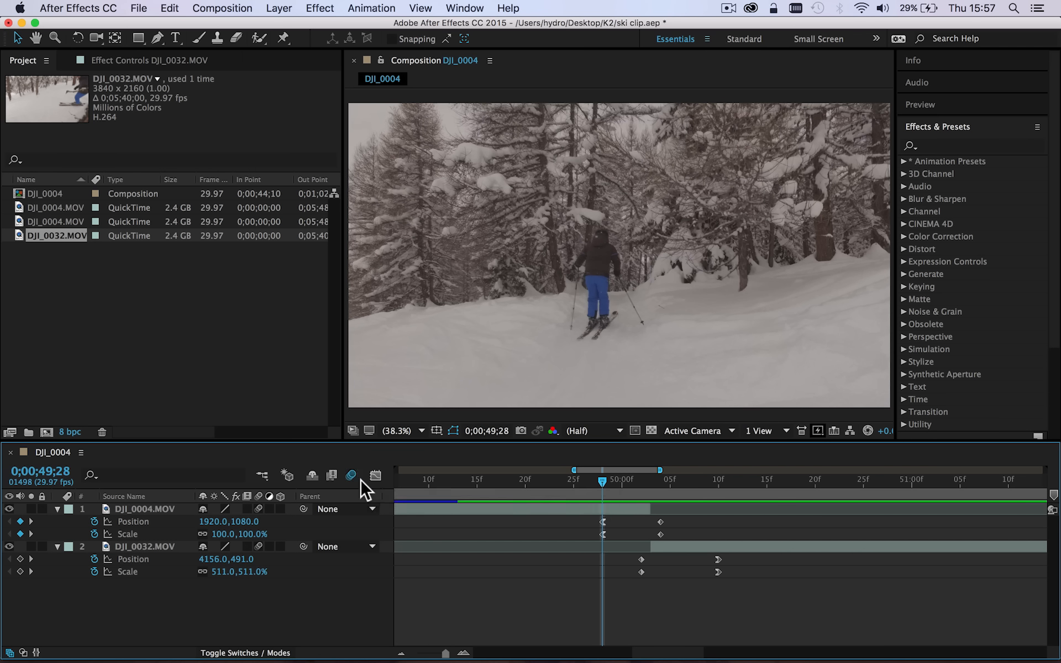